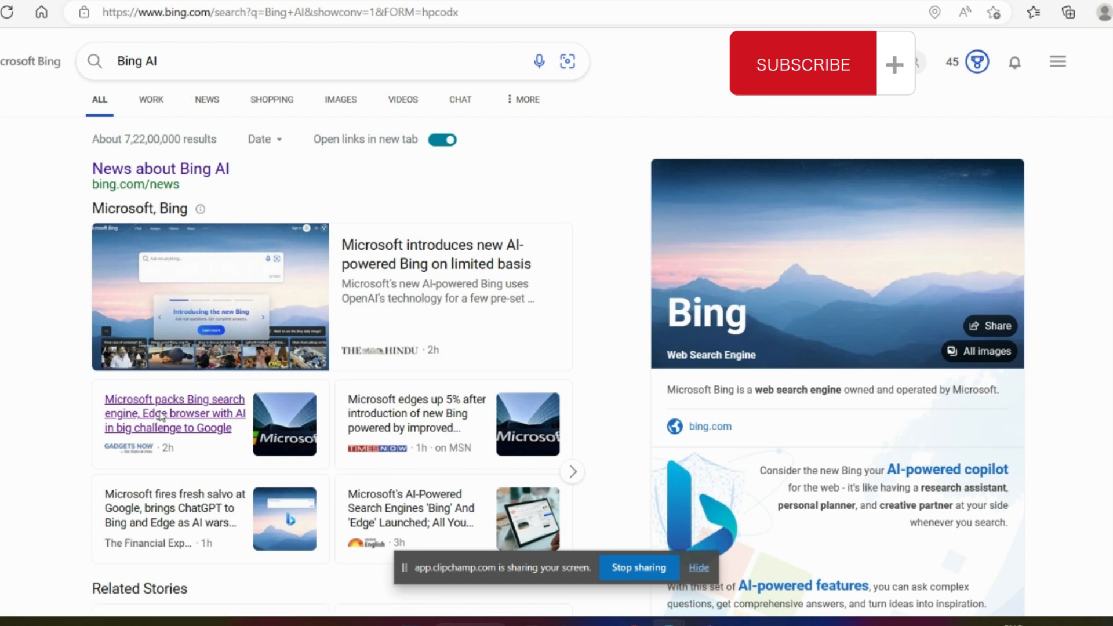
Open the news story about Bing and Edge AI from the home page.
left_click(175, 414)
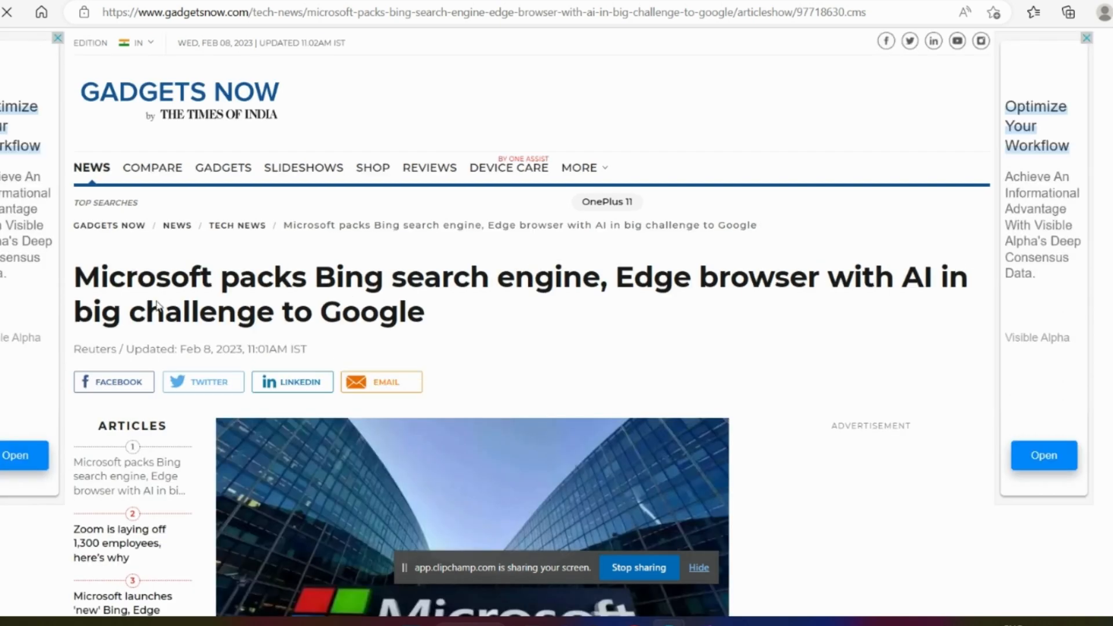
mouse_move(128, 307)
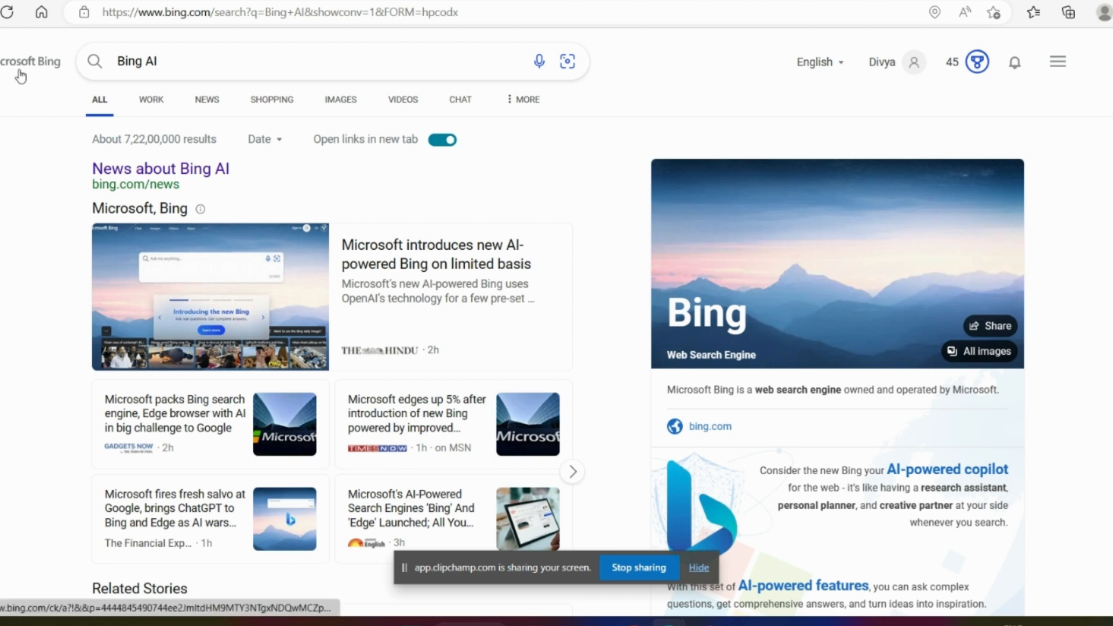
mouse_move(45, 60)
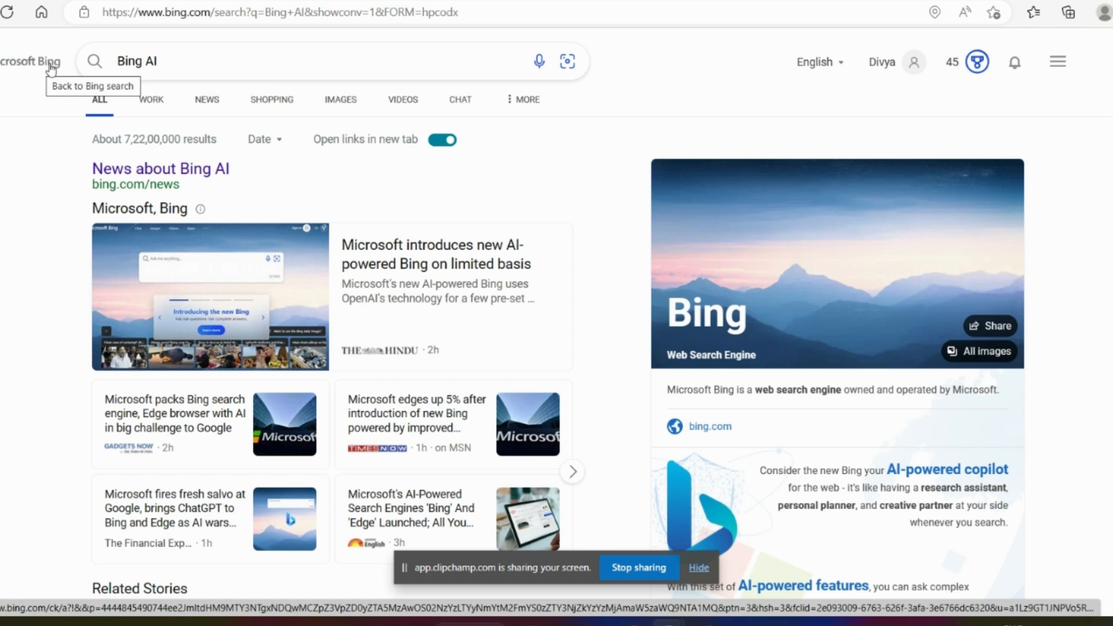
mouse_move(21, 69)
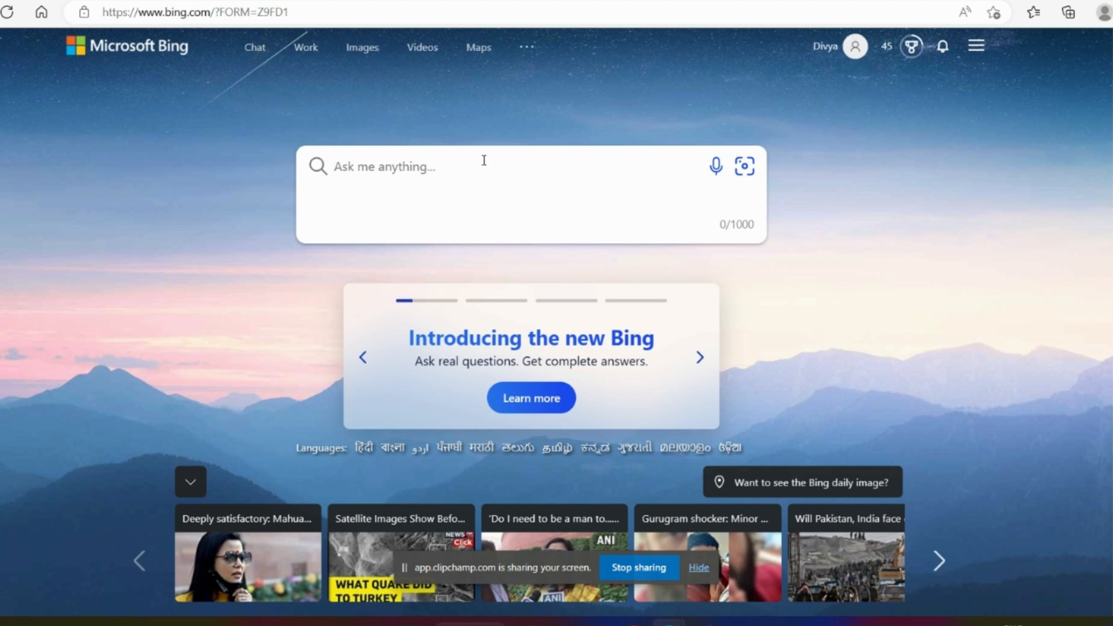
mouse_move(260, 54)
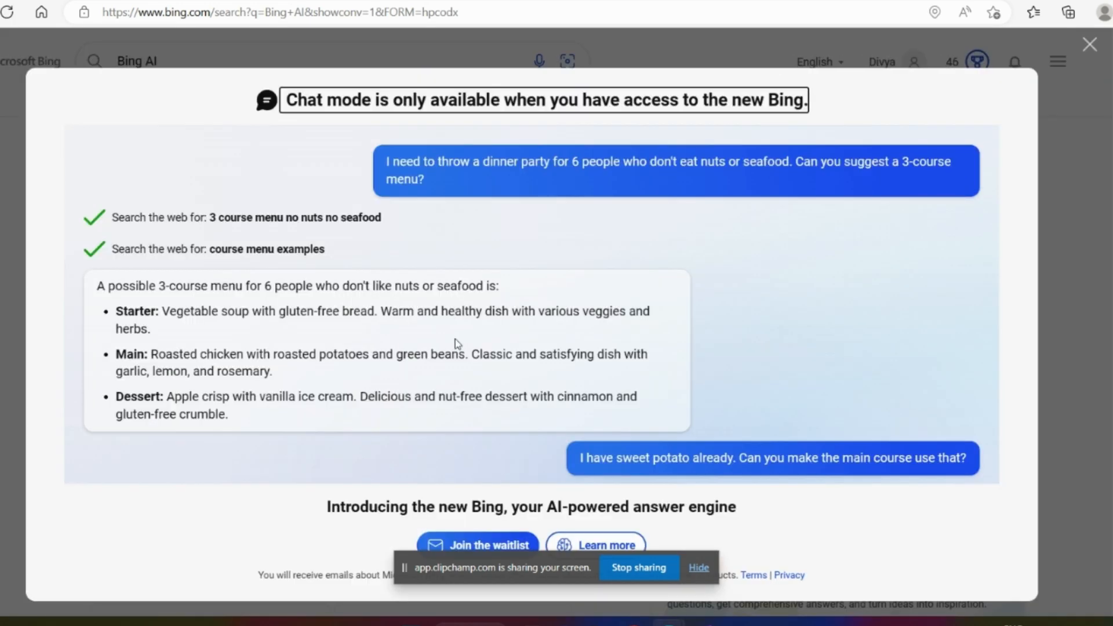
left_click(698, 568)
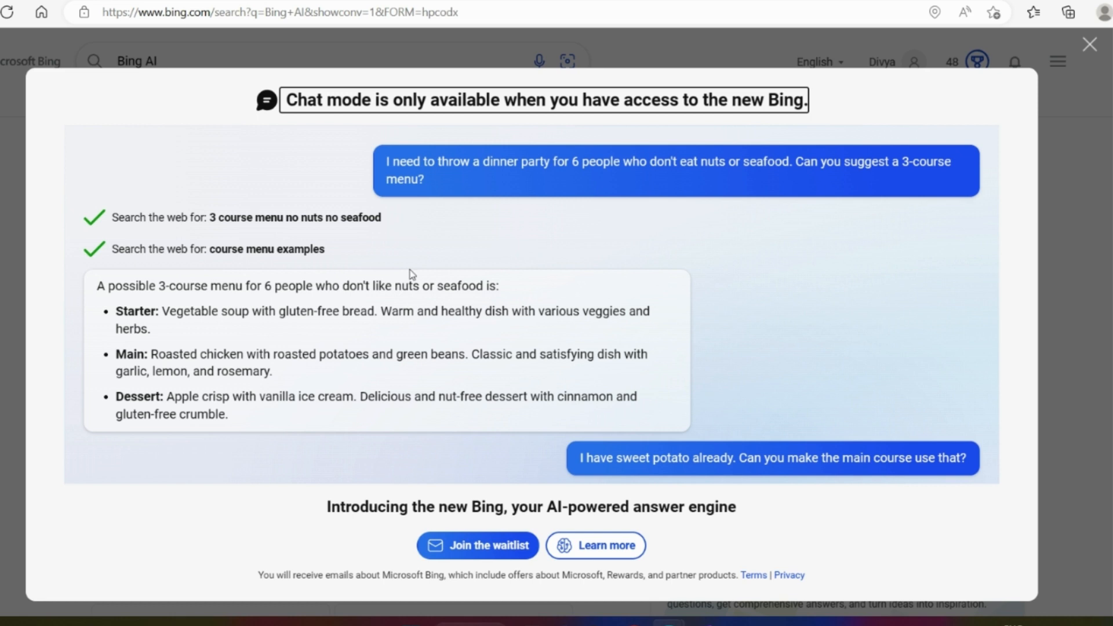
mouse_move(238, 315)
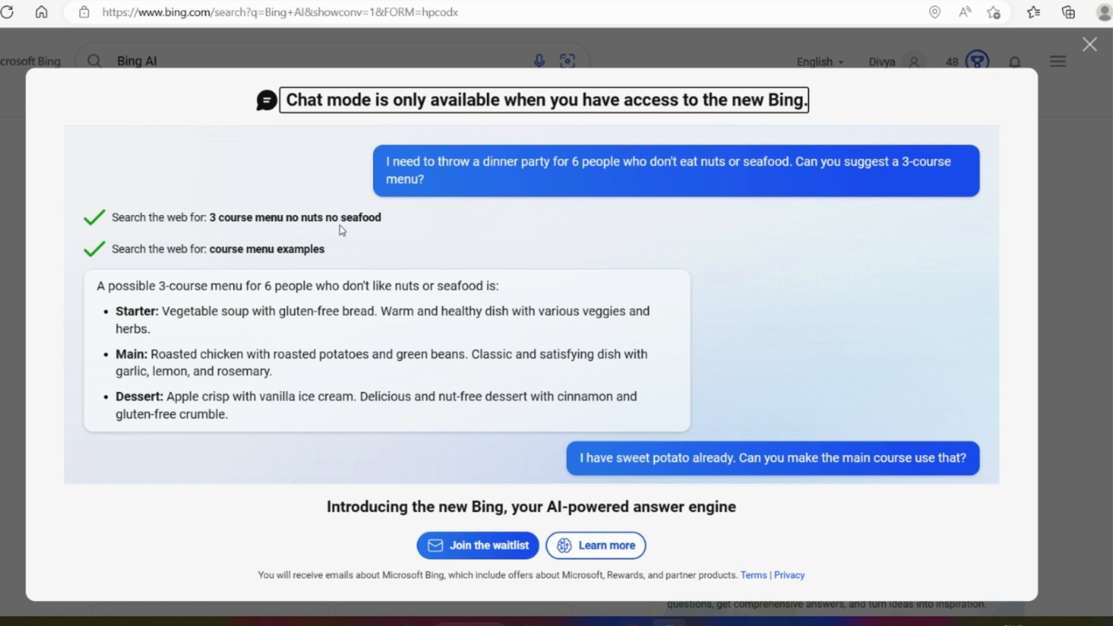
mouse_move(157, 313)
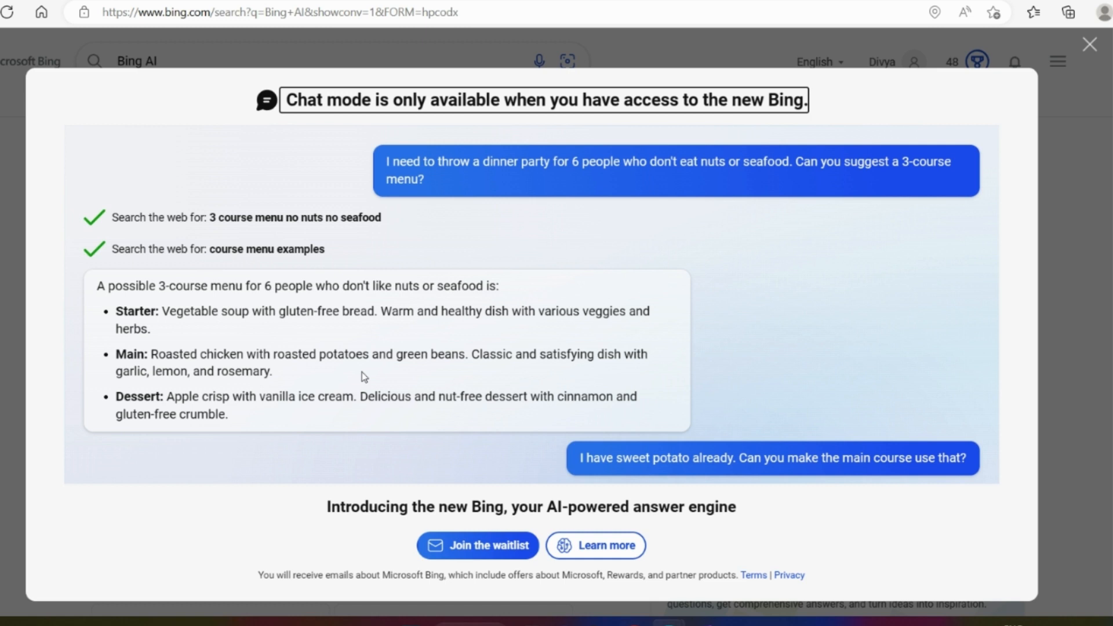
mouse_move(454, 526)
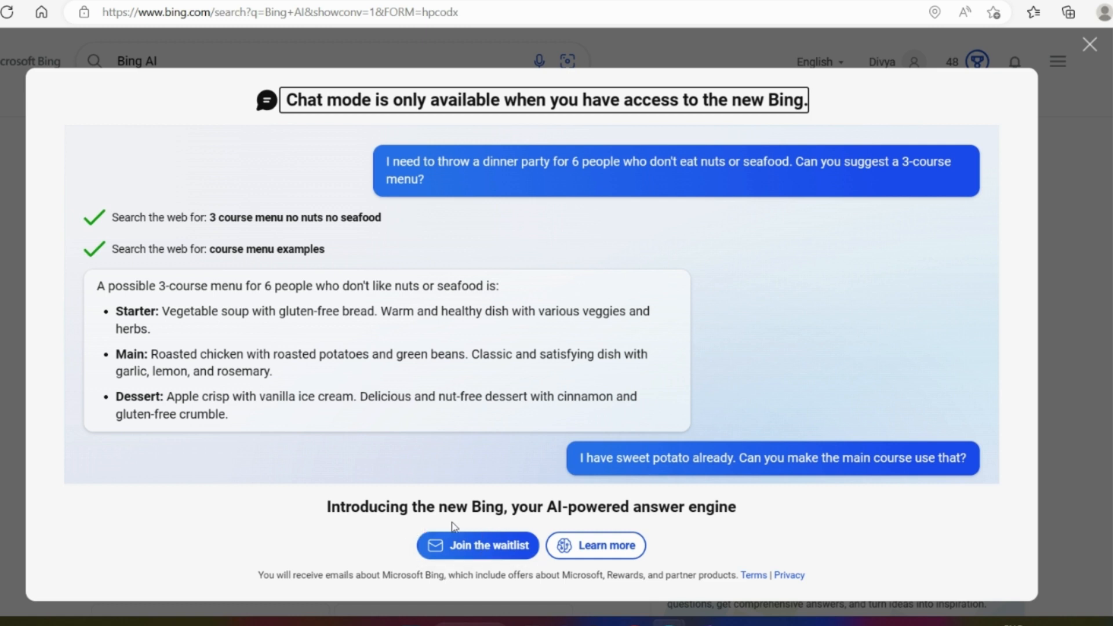
mouse_move(683, 523)
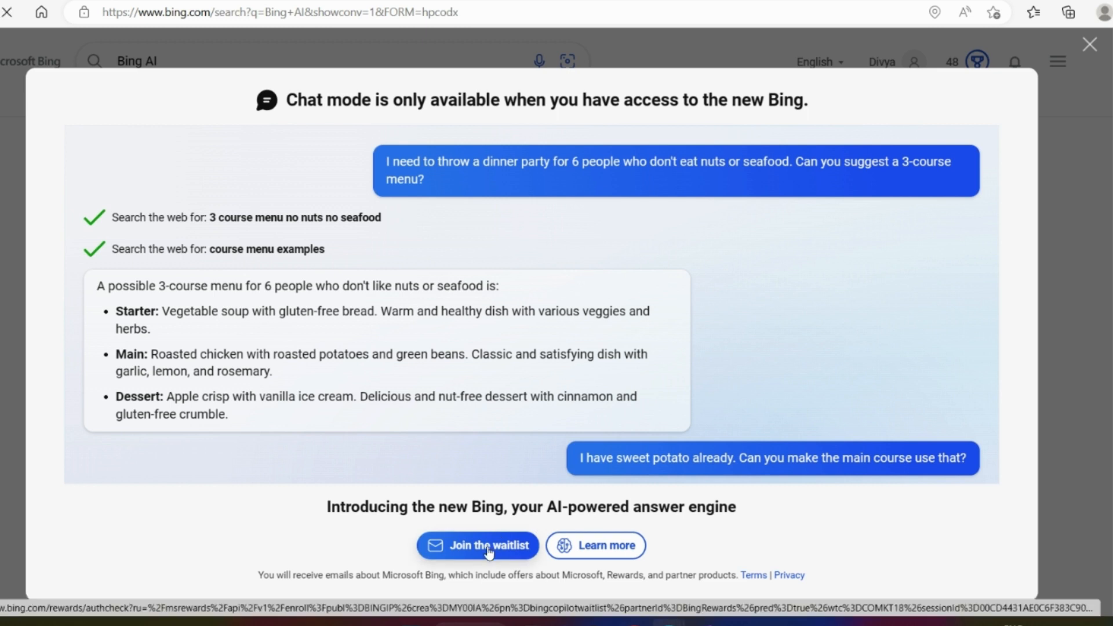
Join the new Bing waitlist and continue to the 'Access the new Bing faster' page.
left_click(1089, 44)
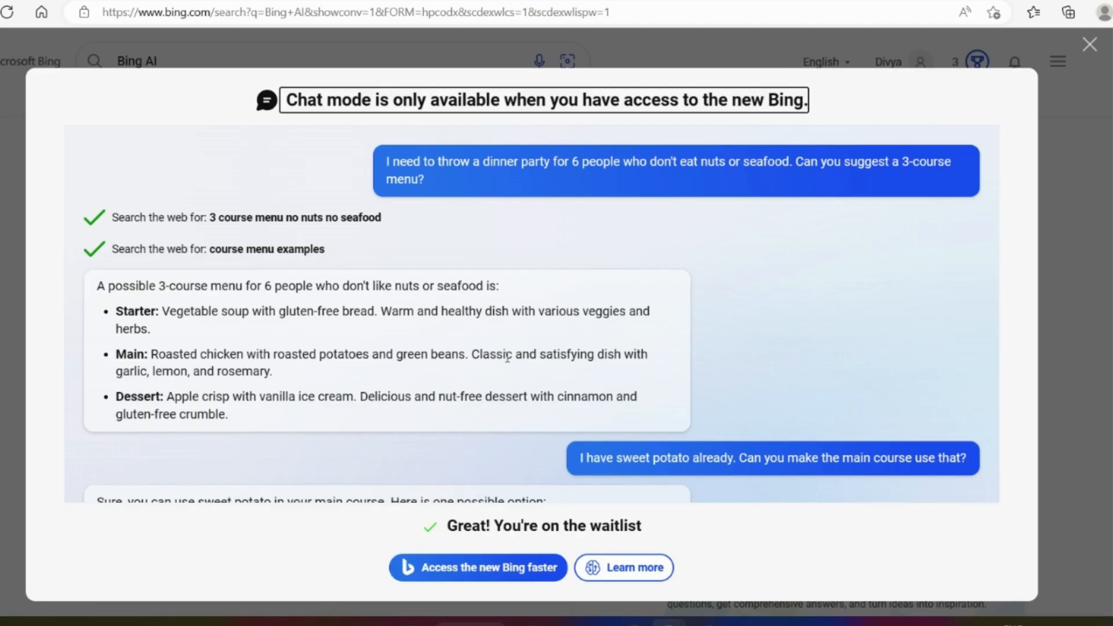
mouse_move(506, 569)
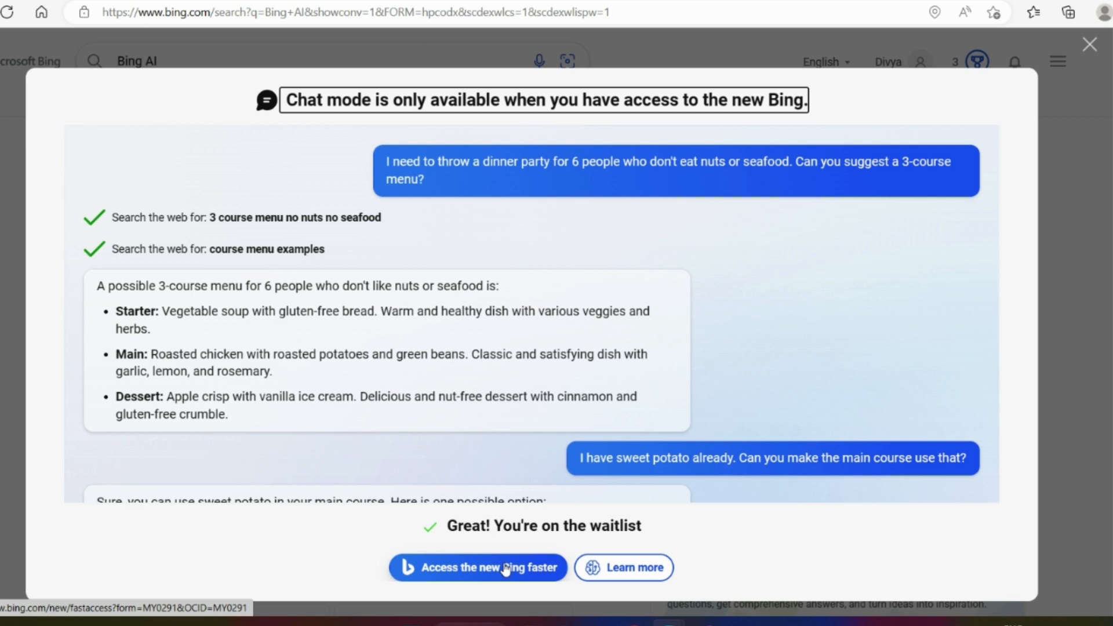
mouse_move(507, 575)
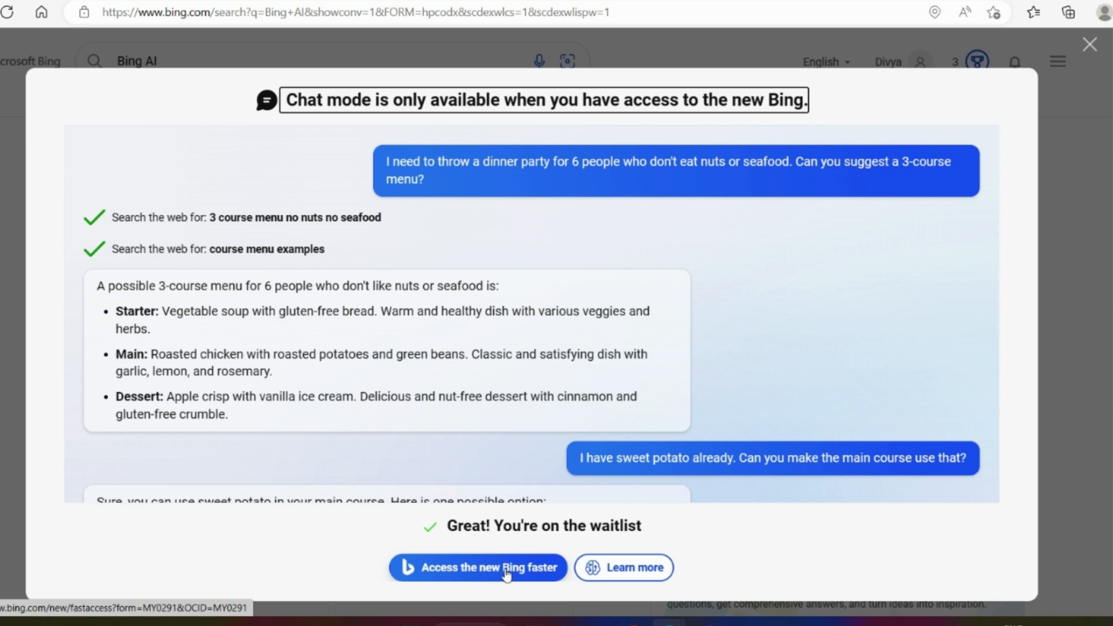
left_click(477, 568)
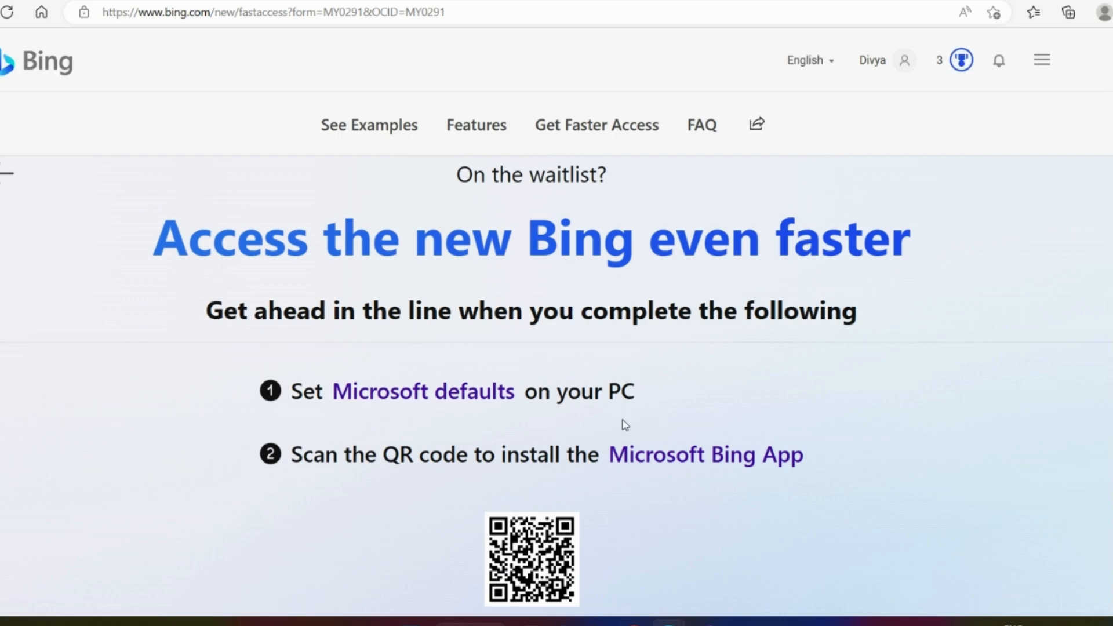
mouse_move(343, 479)
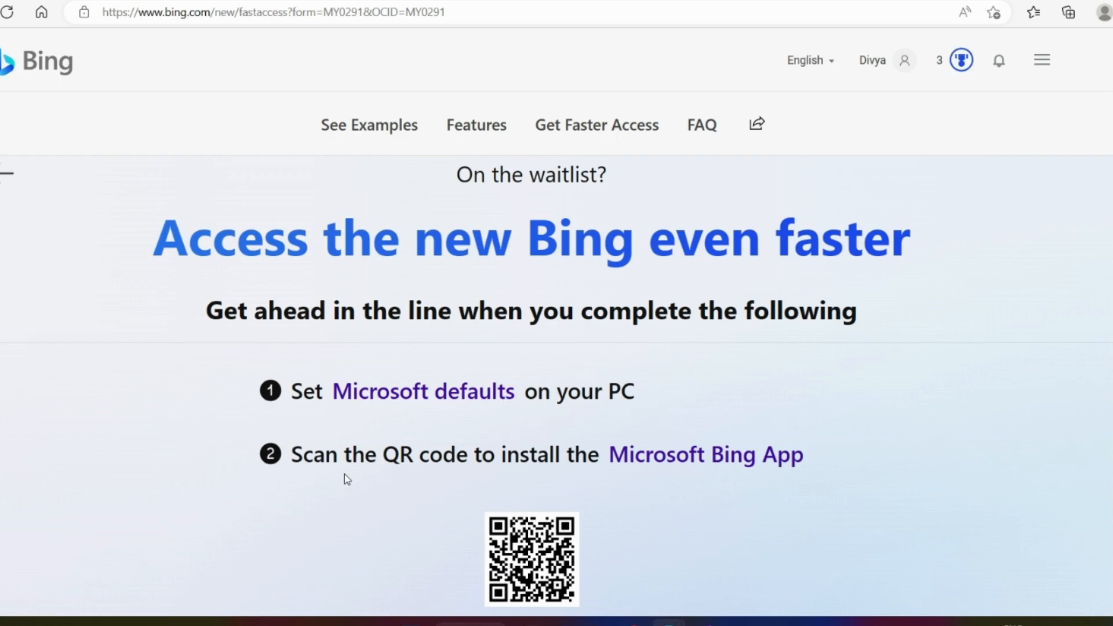
mouse_move(672, 470)
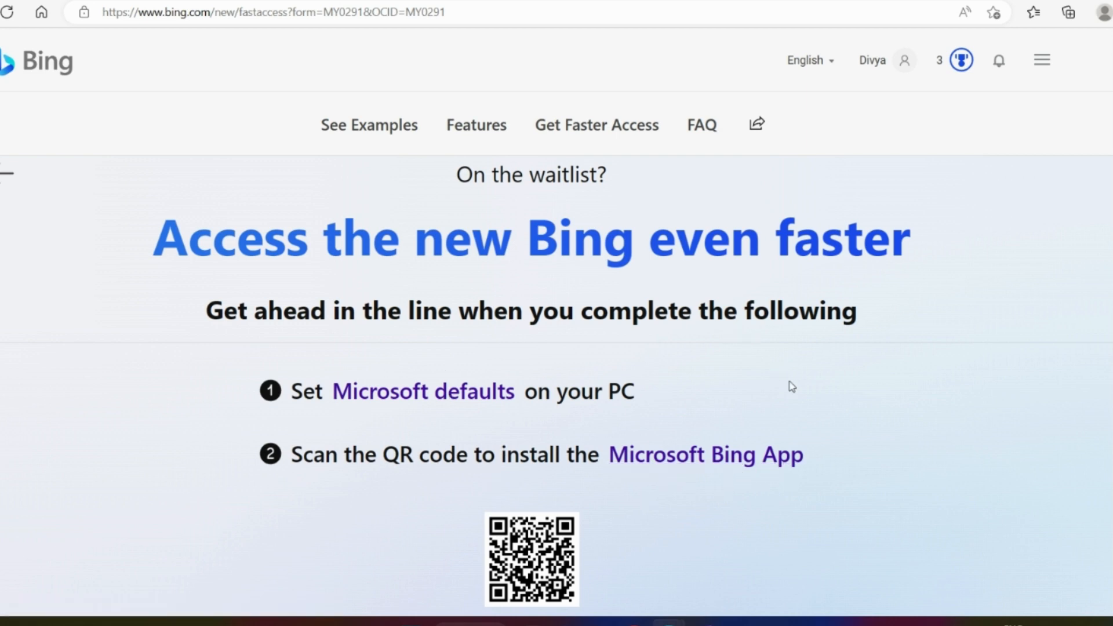
Follow the 'Microsoft defaults' link from the faster-access steps.
scroll("down", 3)
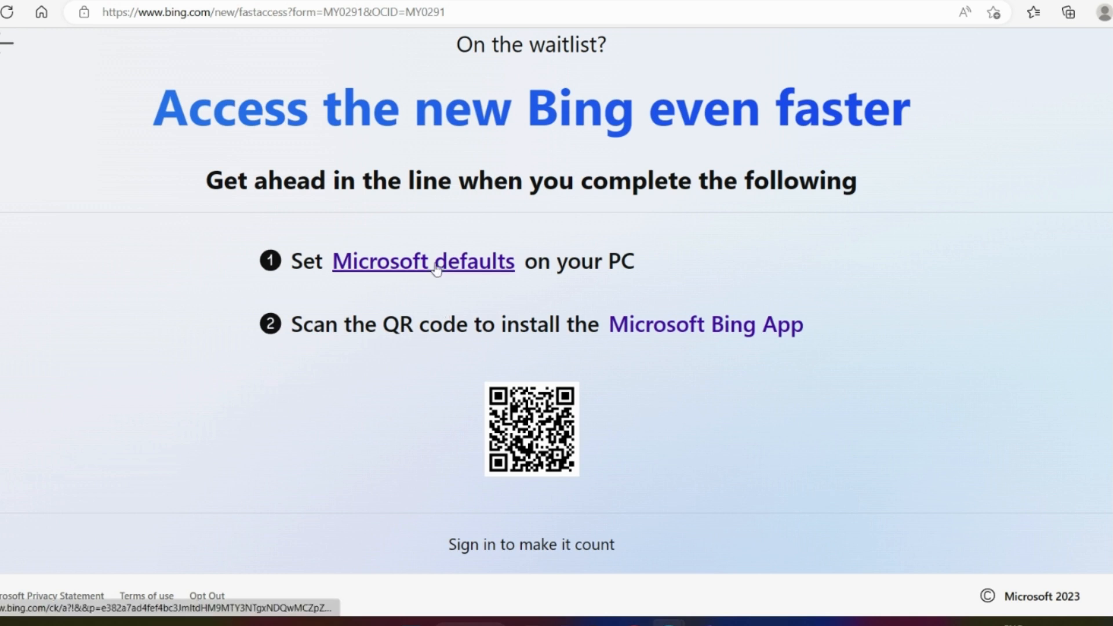
left_click(423, 262)
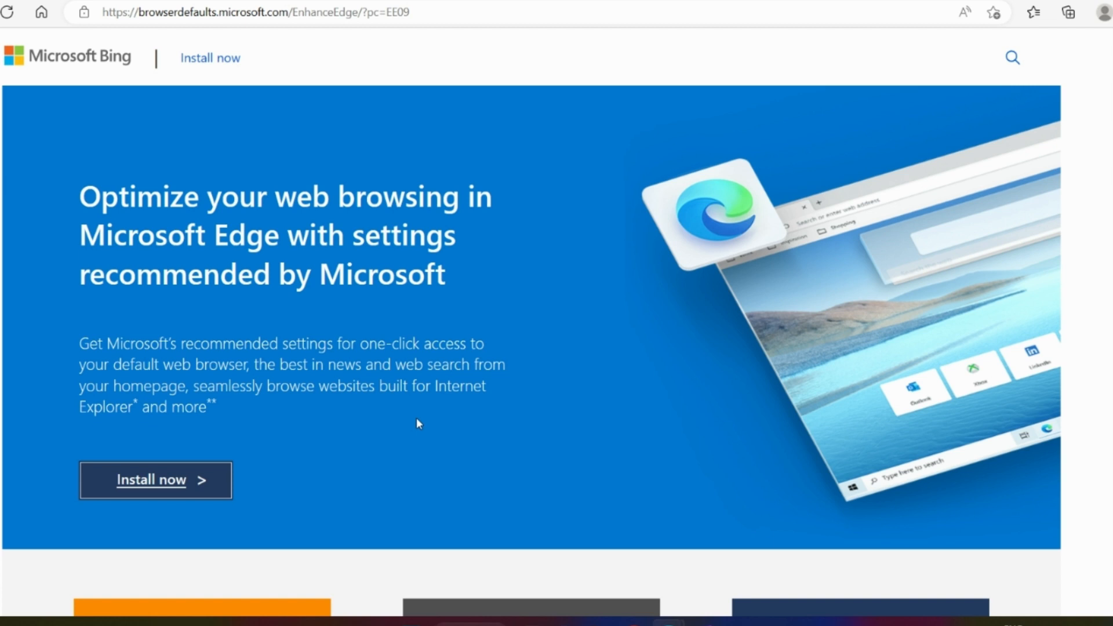
Download and run Microsoft's recommended Edge settings installer.
left_click(1069, 12)
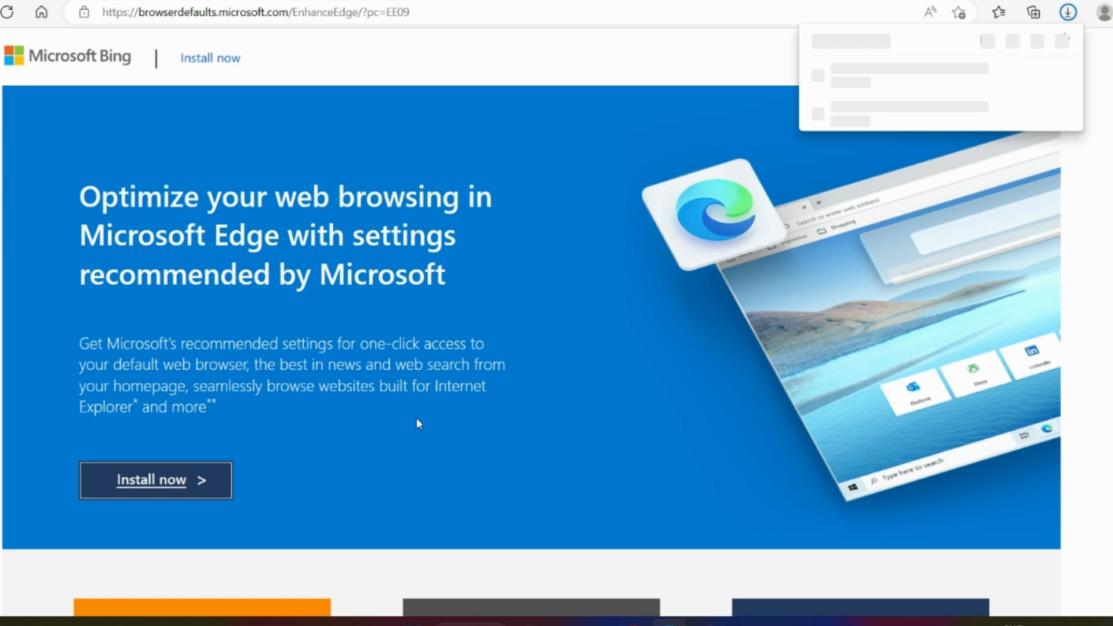
left_click(155, 480)
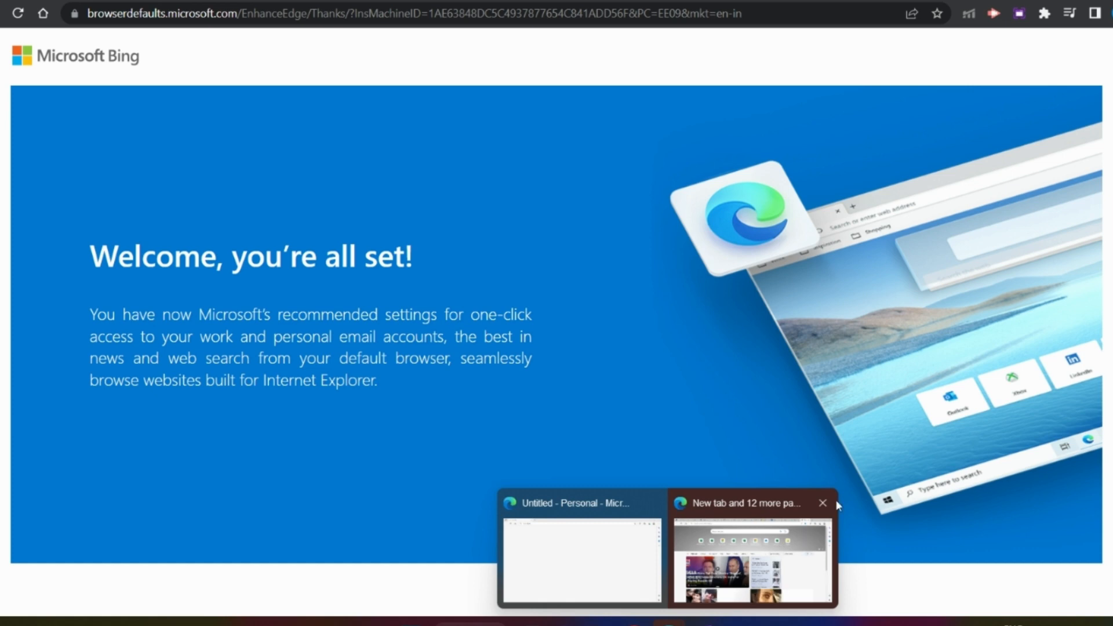
mouse_move(823, 503)
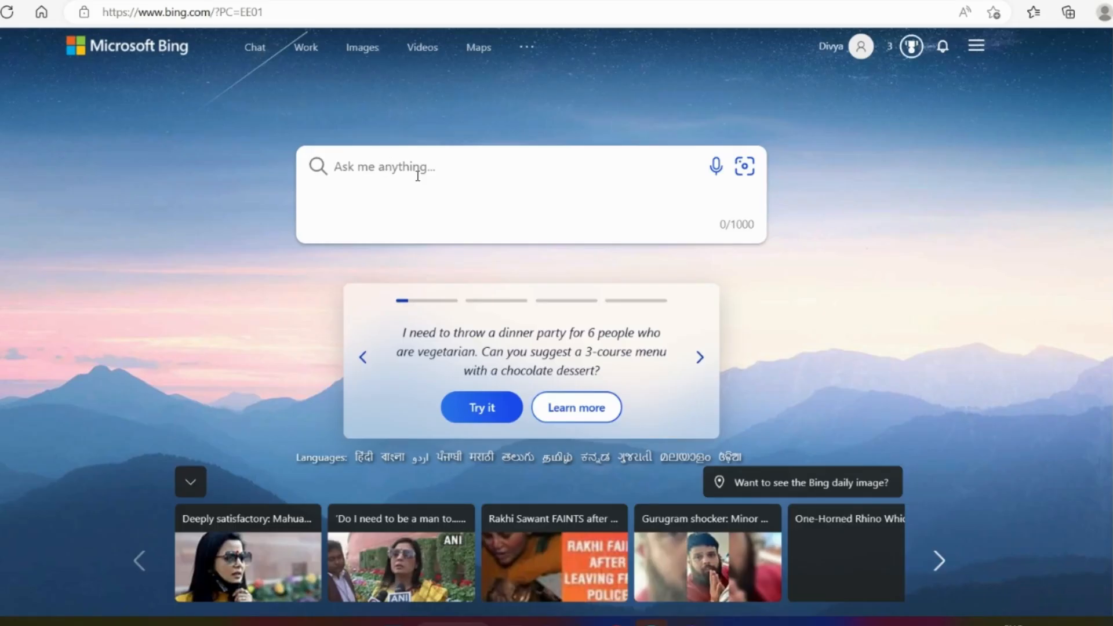
Search Bing for 'poco x5 pro 5g' via the POCO suggestion and scroll the results.
left_click(415, 174)
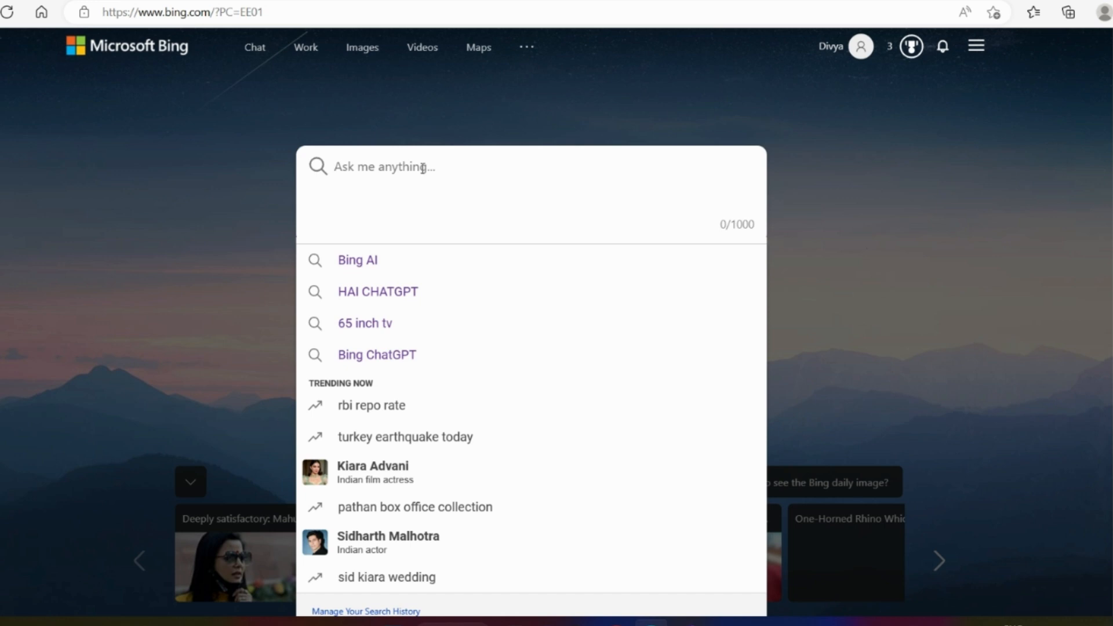
type("POCO")
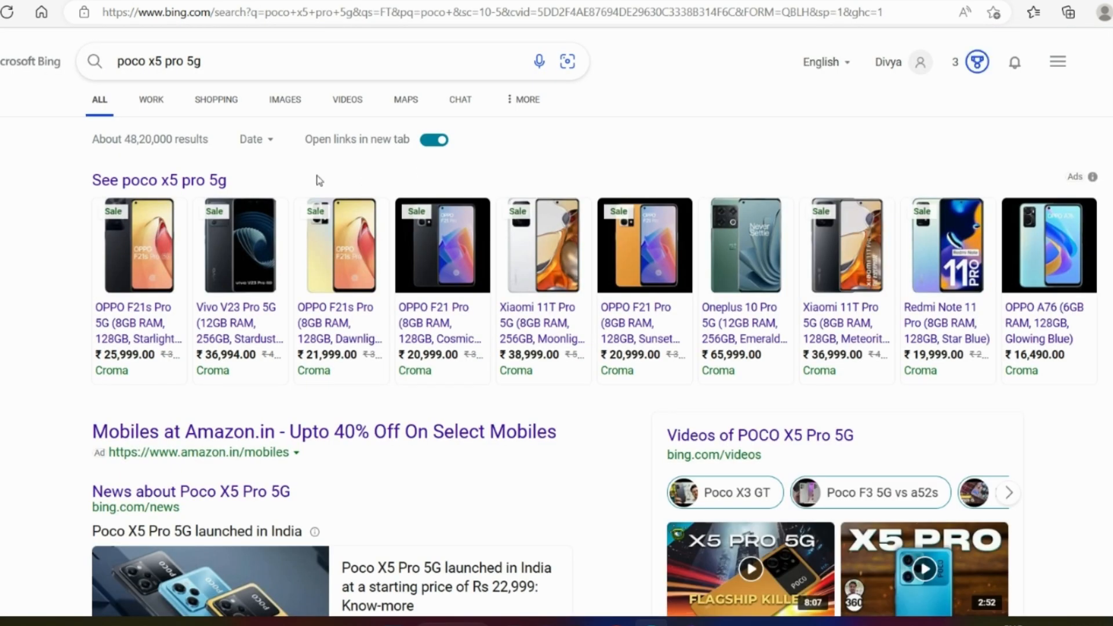
scroll("down", 3)
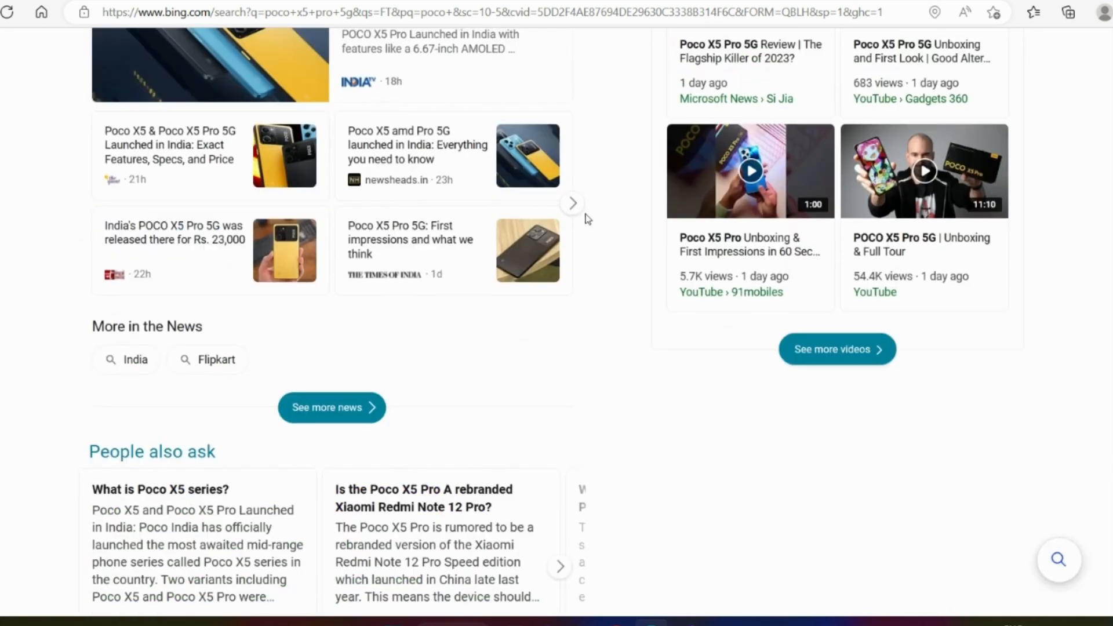
mouse_move(508, 292)
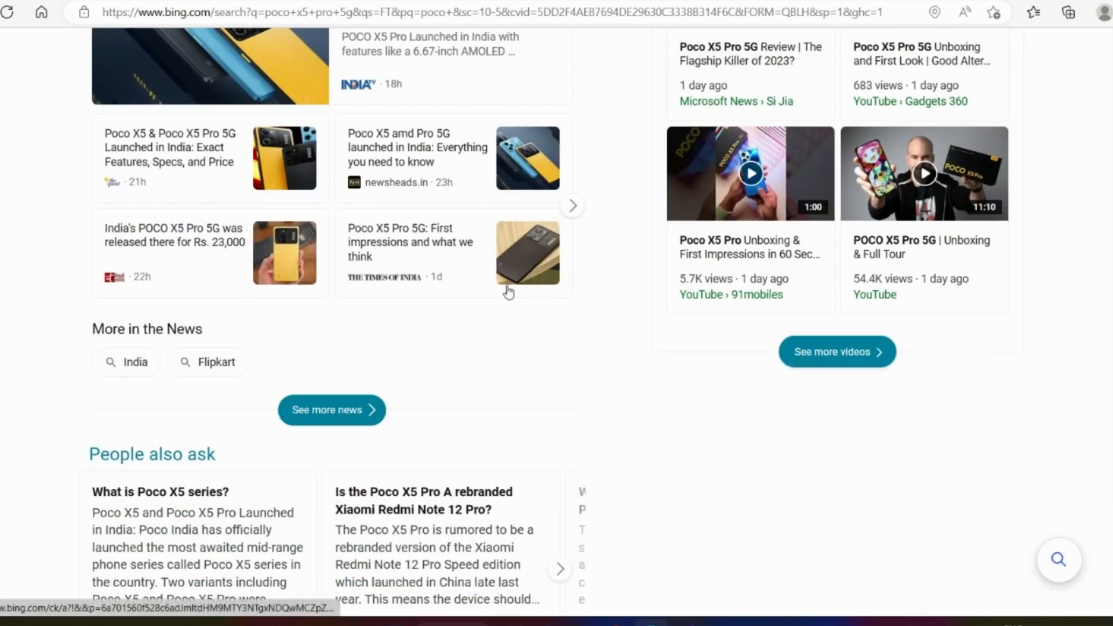
scroll("down", 3)
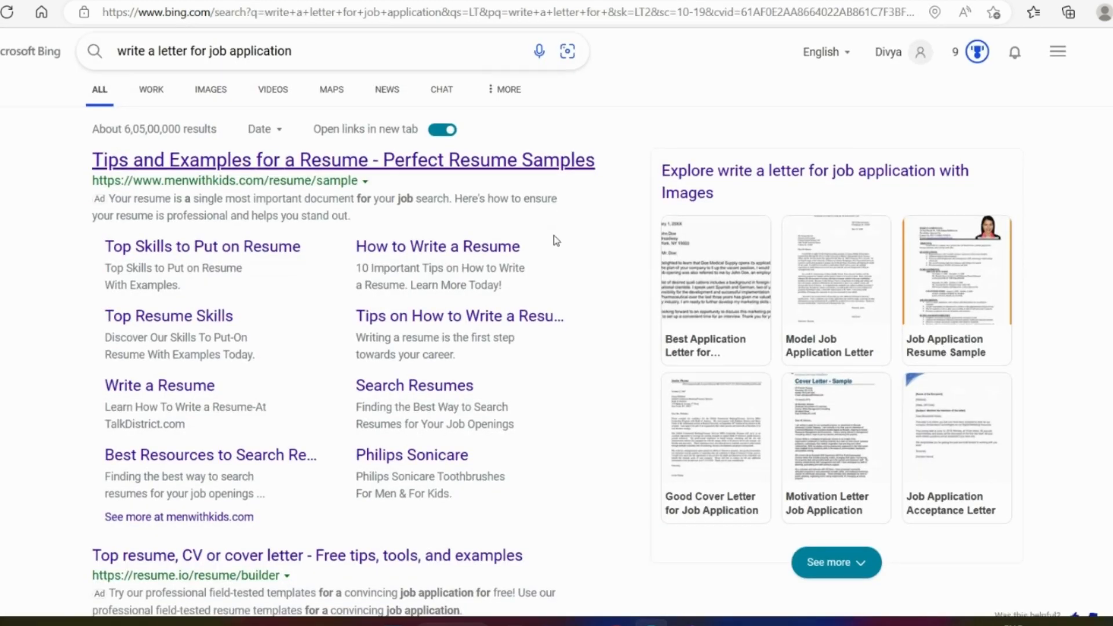
scroll("down", 3)
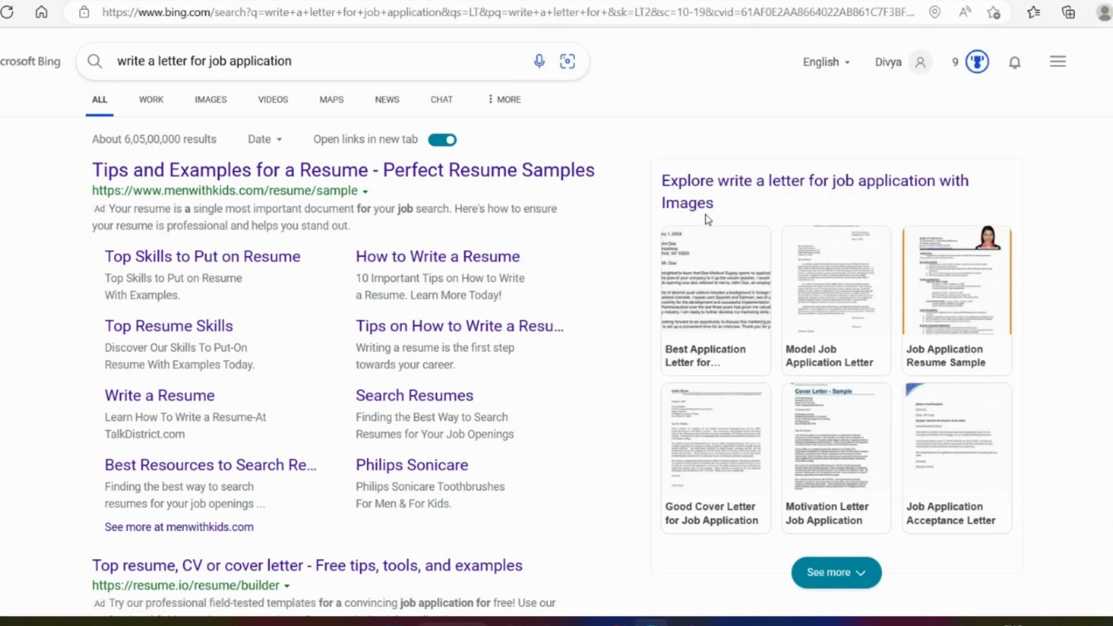
mouse_move(276, 137)
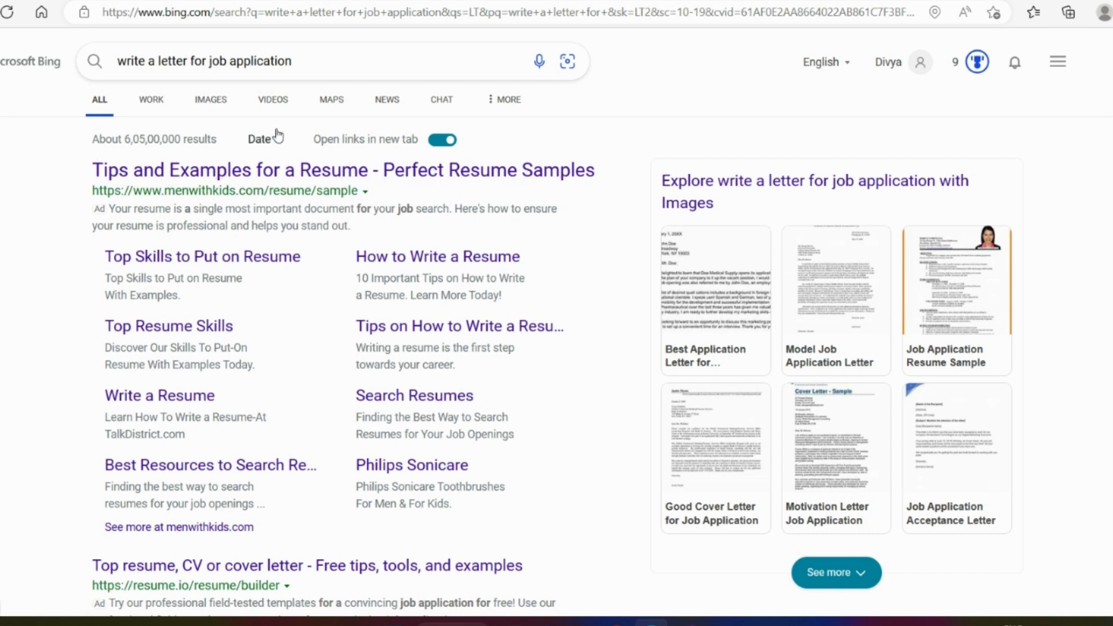